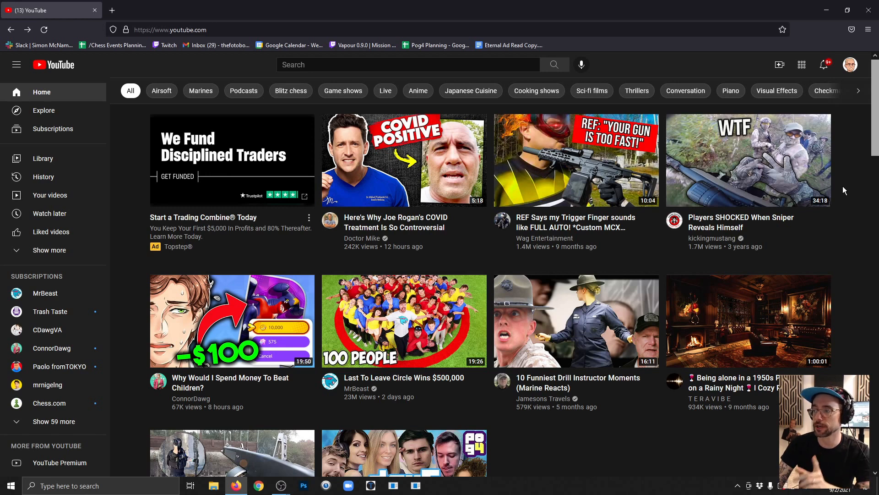
{"action": "mouse_move", "coordinate": [780, 65]}
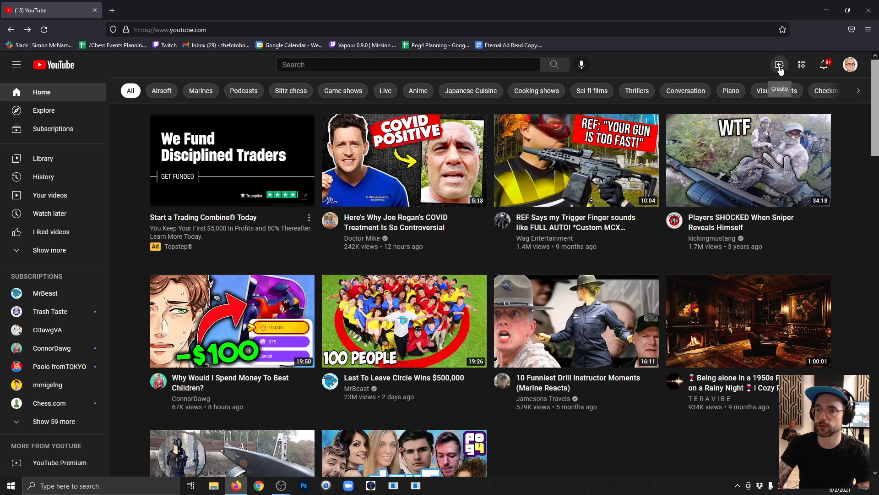
Step: Open the account menu from the profile avatar on the YouTube home page
{"action": "left_click", "coordinate": [779, 65]}
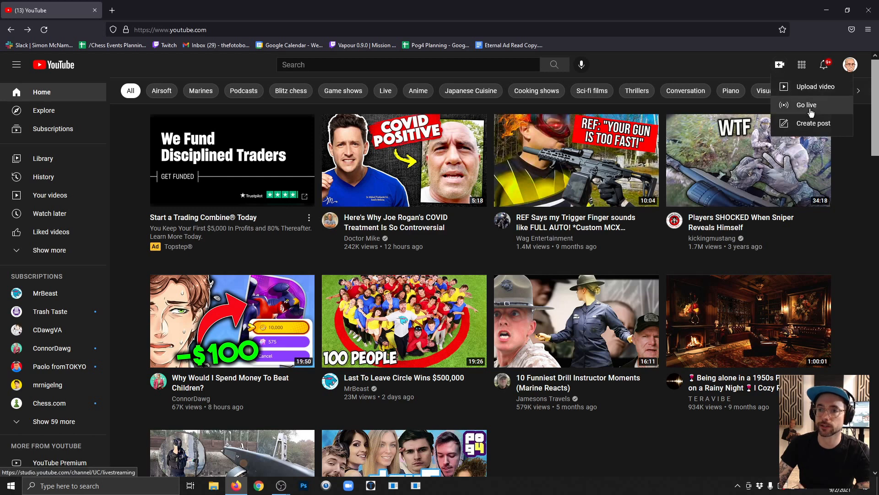
{"action": "left_click", "coordinate": [850, 64]}
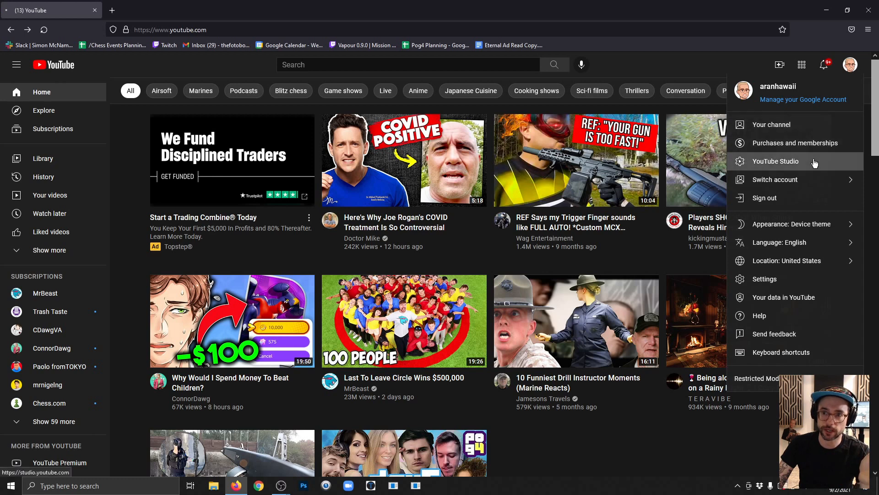
Step: Go to YouTube Studio and open the Live Control Room via Create > Go live
{"action": "left_click", "coordinate": [775, 161]}
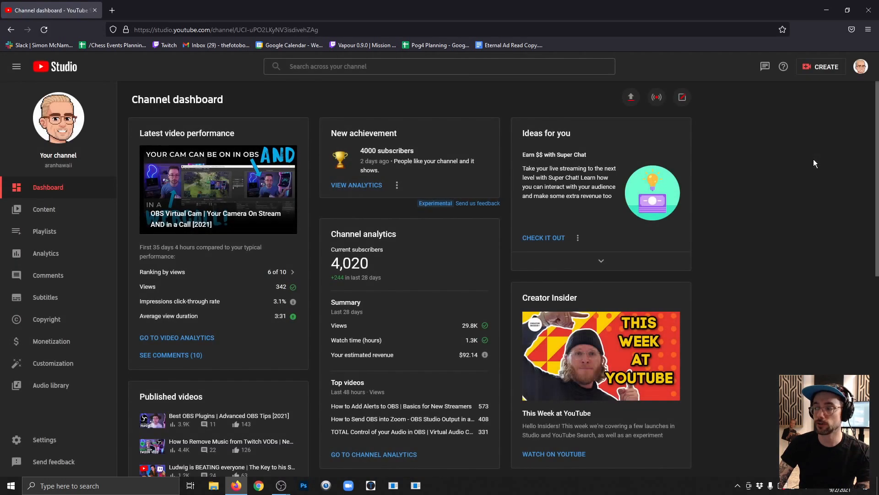
{"action": "left_click", "coordinate": [824, 66]}
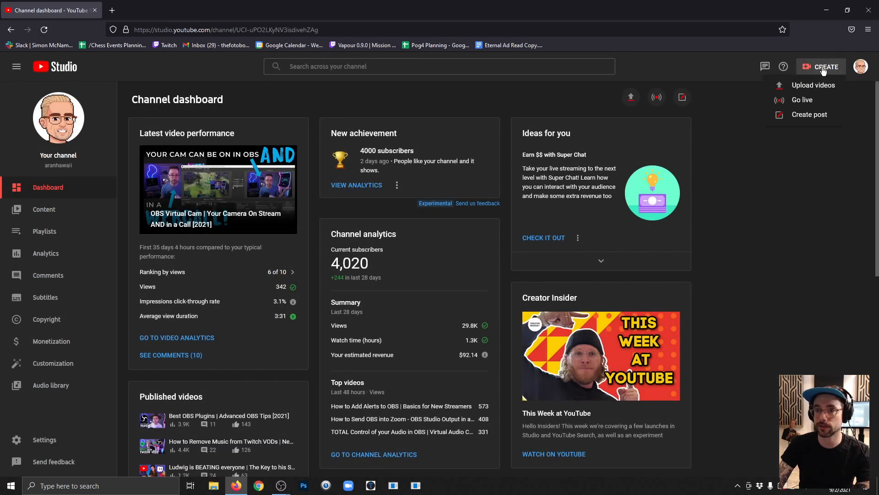
{"action": "mouse_move", "coordinate": [656, 98]}
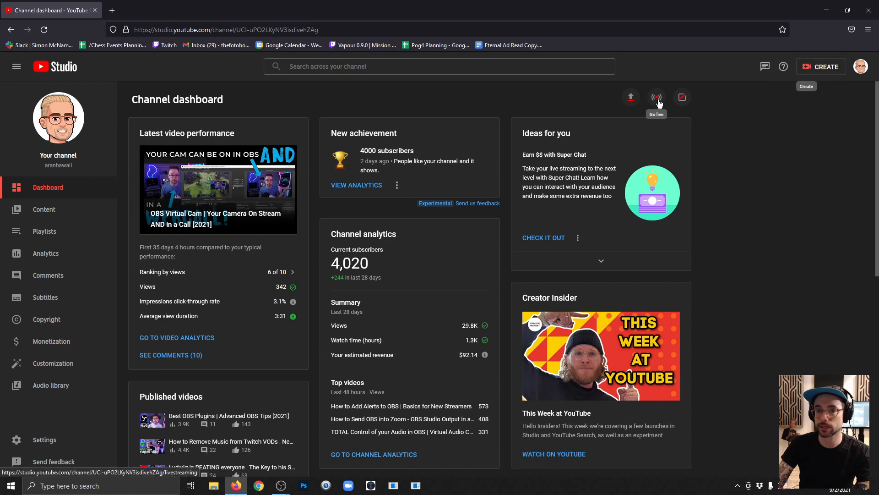
{"action": "left_click", "coordinate": [656, 97]}
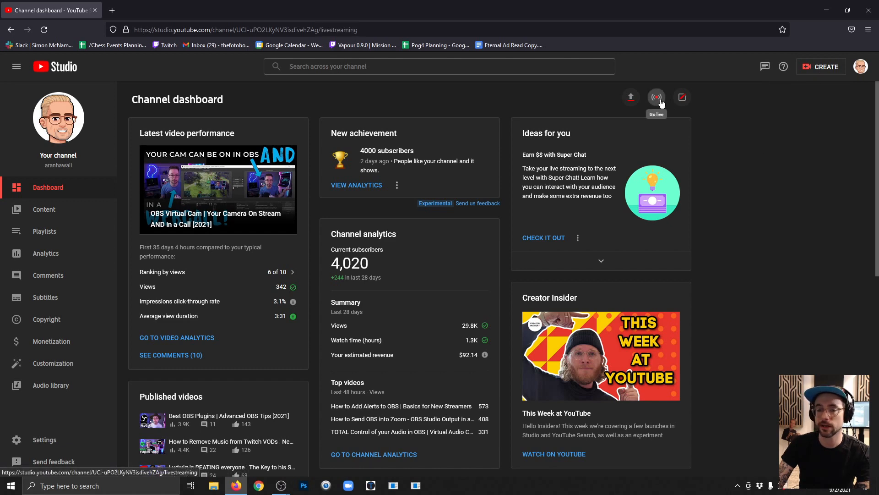
{"action": "left_click", "coordinate": [655, 97]}
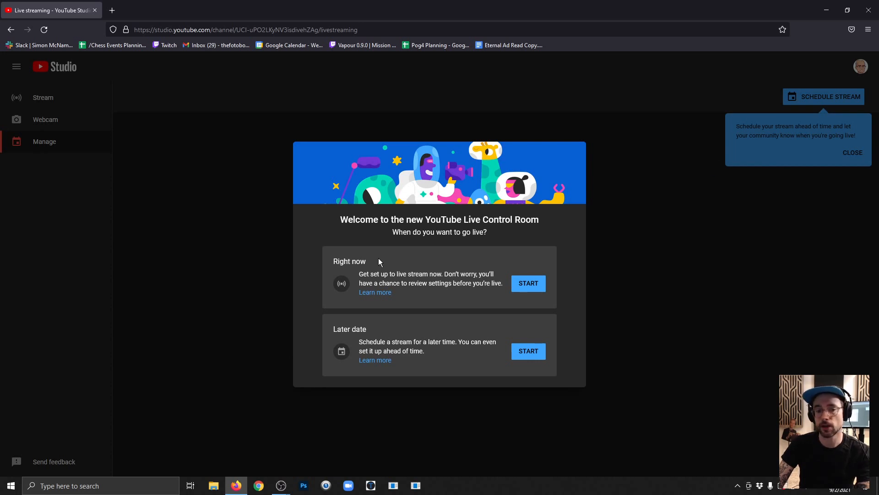
{"action": "mouse_move", "coordinate": [375, 330]}
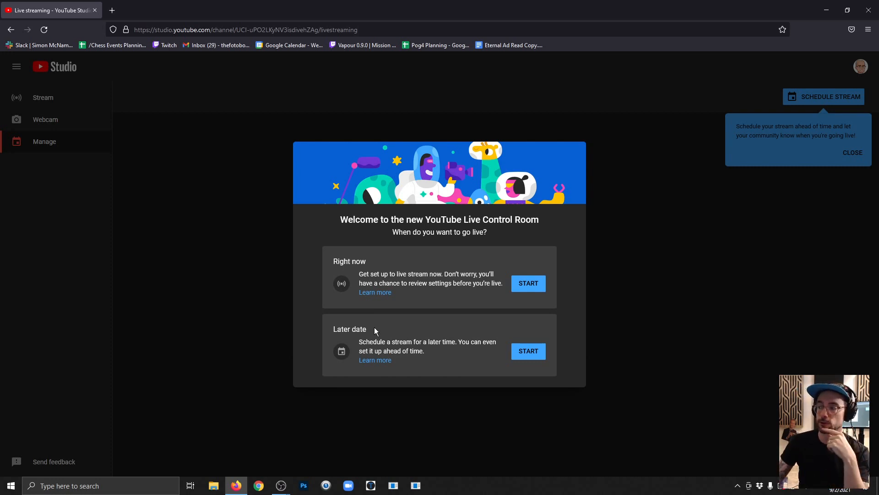
{"action": "mouse_move", "coordinate": [528, 283]}
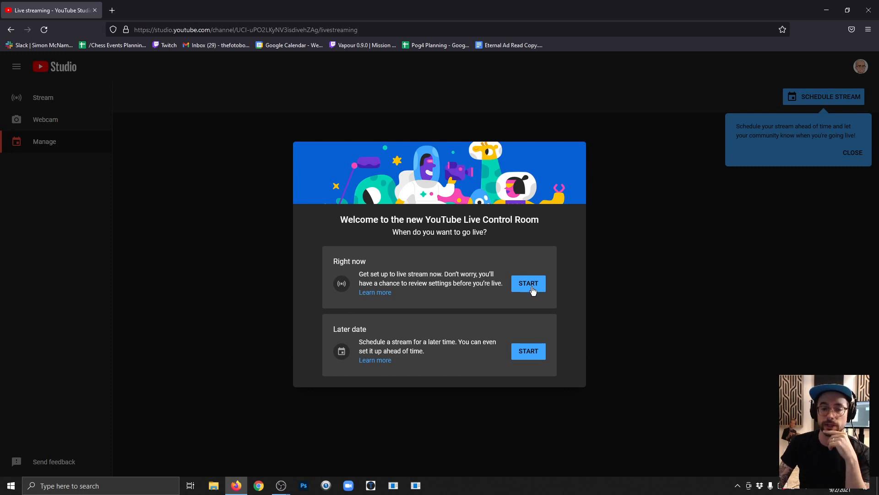
Step: Choose START under Right now to go live immediately
{"action": "left_click", "coordinate": [528, 283]}
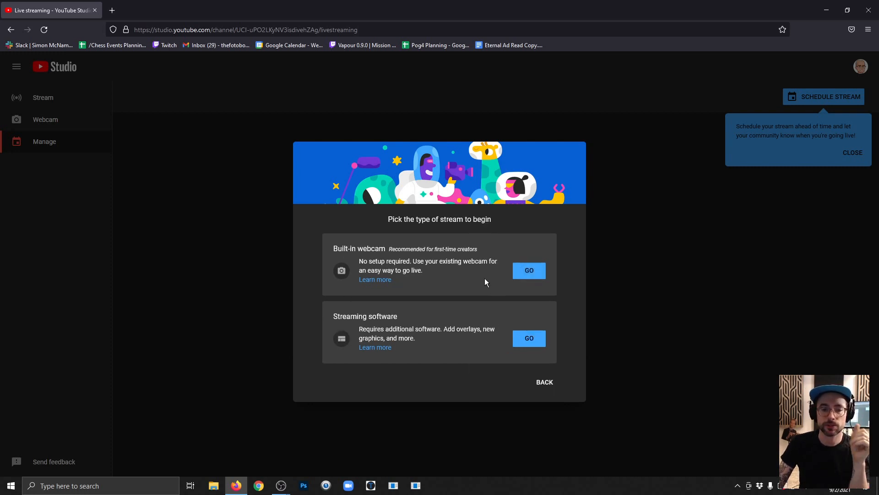
{"action": "mouse_move", "coordinate": [479, 258]}
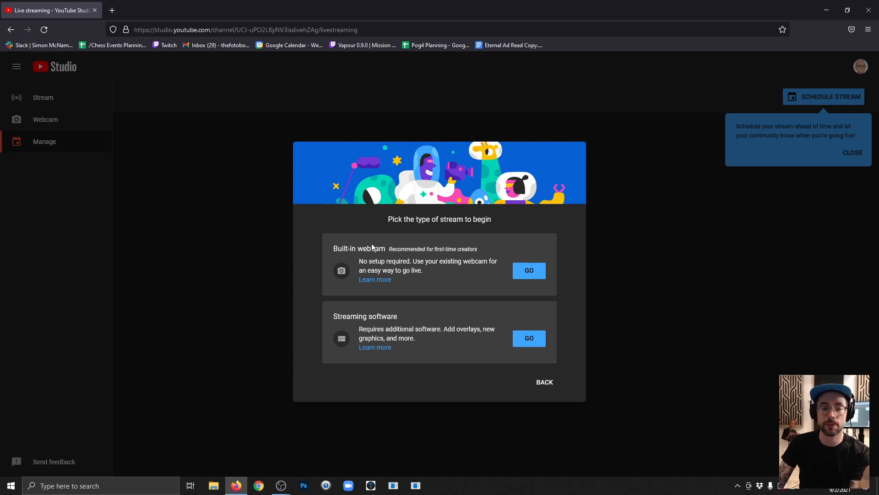
{"action": "mouse_move", "coordinate": [431, 292]}
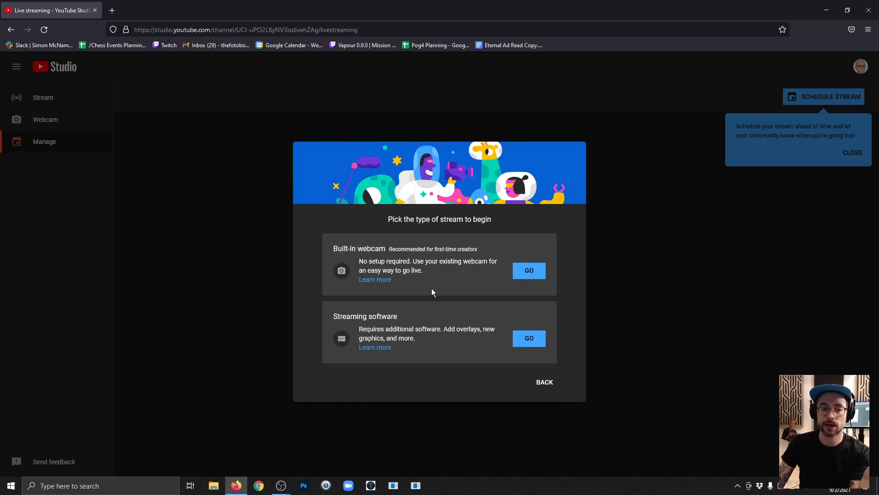
{"action": "mouse_move", "coordinate": [448, 320]}
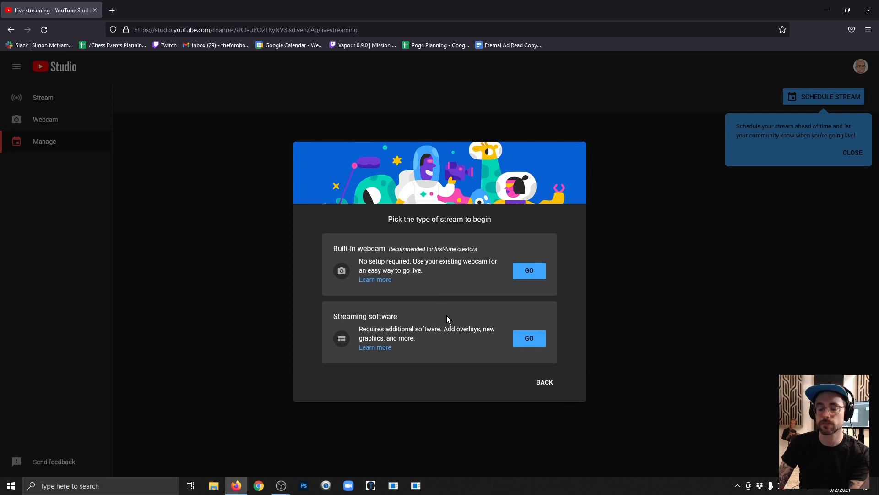
{"action": "mouse_move", "coordinate": [447, 324]}
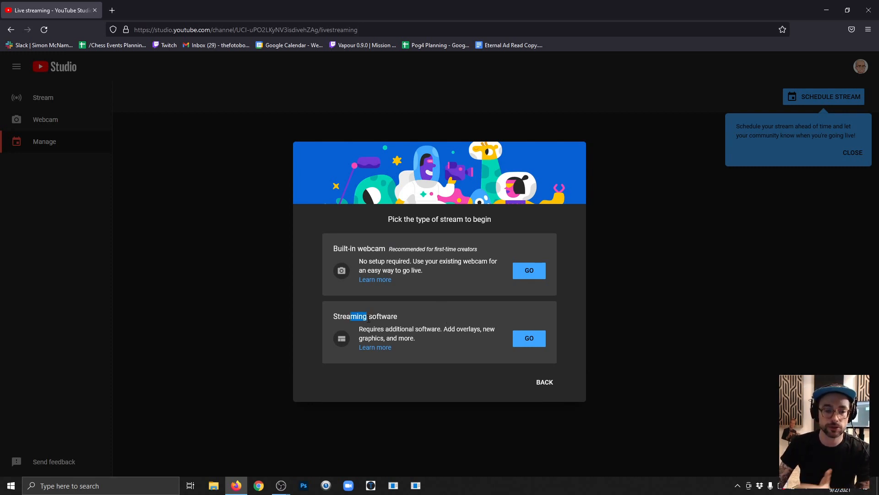
Step: Choose Streaming software as the stream type, reaching the stream key setup page
{"action": "left_click", "coordinate": [528, 338]}
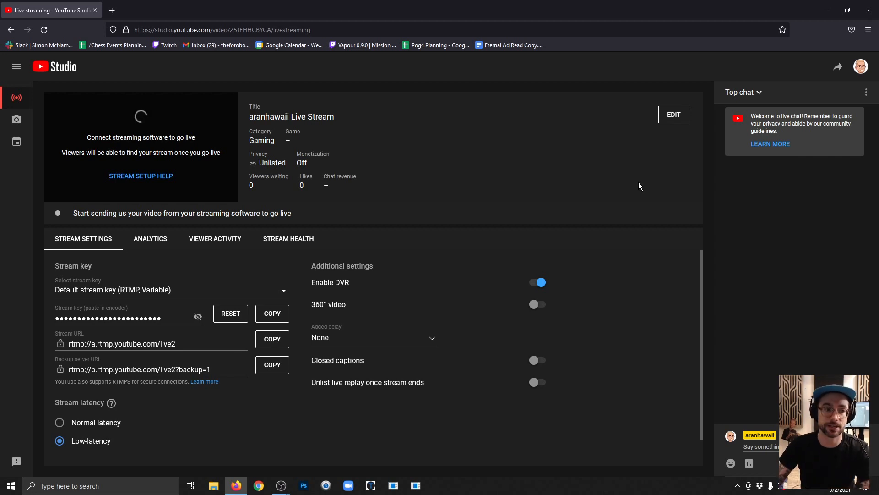
{"action": "mouse_move", "coordinate": [249, 137]}
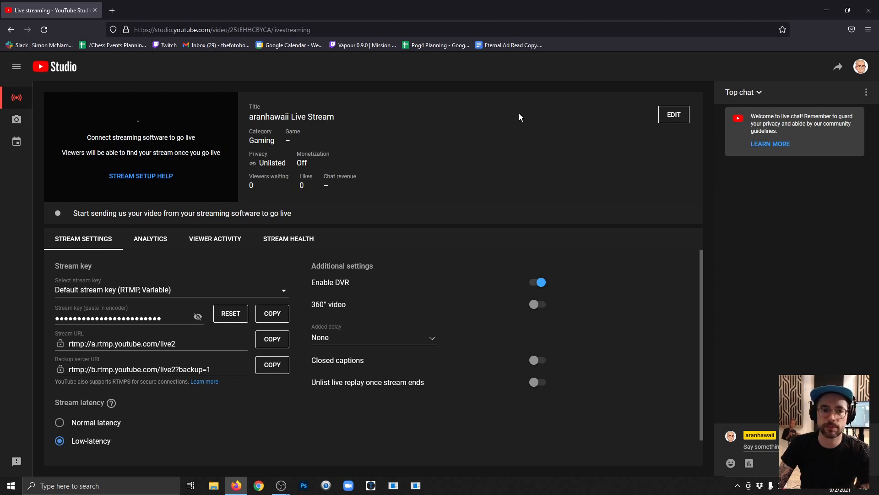
Step: Review the stream's Details, live chat Customization and Monetization (Off) in Edit settings
{"action": "left_click", "coordinate": [674, 114]}
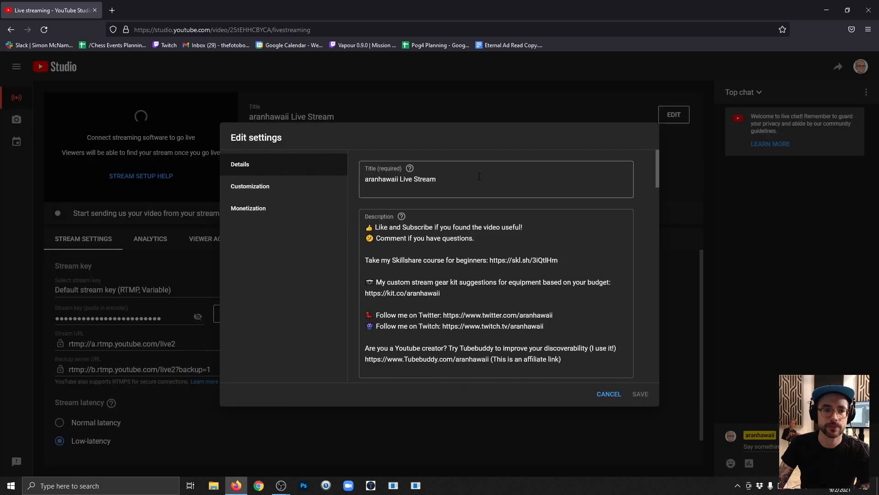
{"action": "triple_click", "coordinate": [400, 178]}
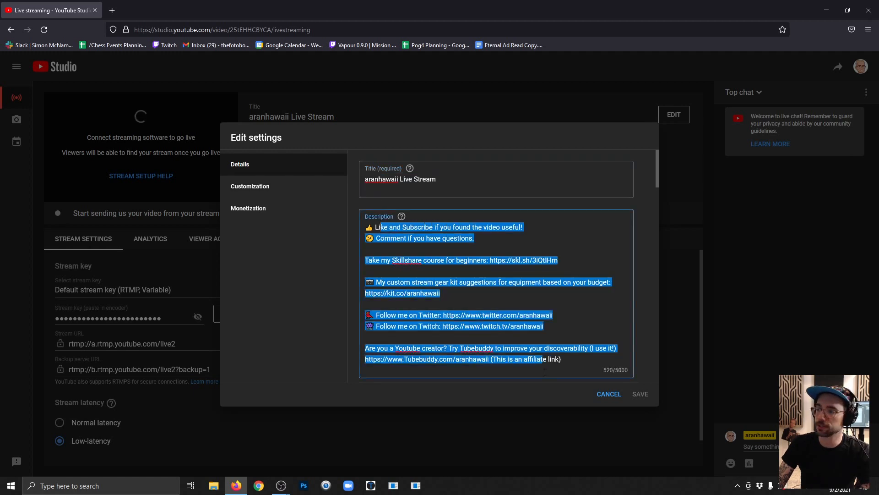
{"action": "left_click", "coordinate": [250, 186]}
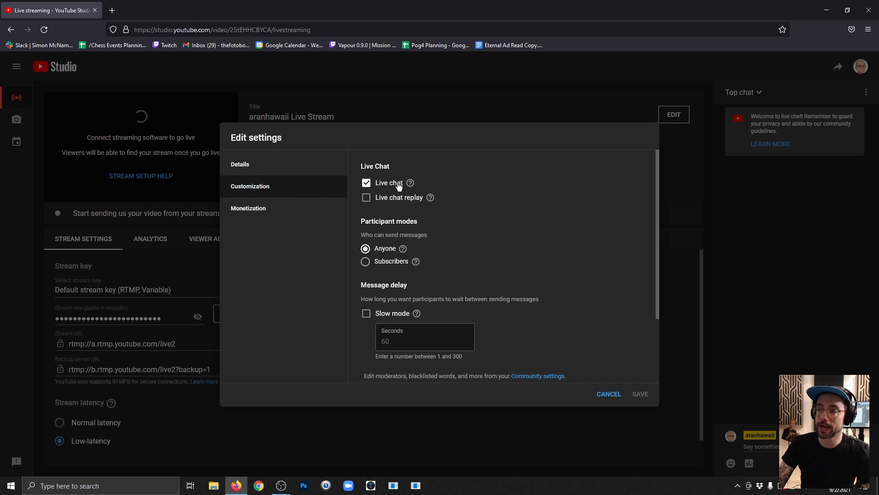
{"action": "mouse_move", "coordinate": [394, 219]}
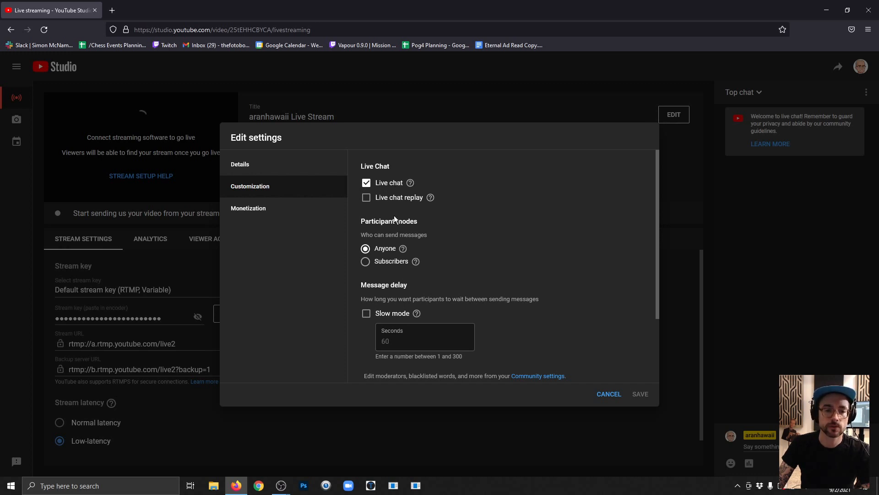
{"action": "mouse_move", "coordinate": [381, 266]}
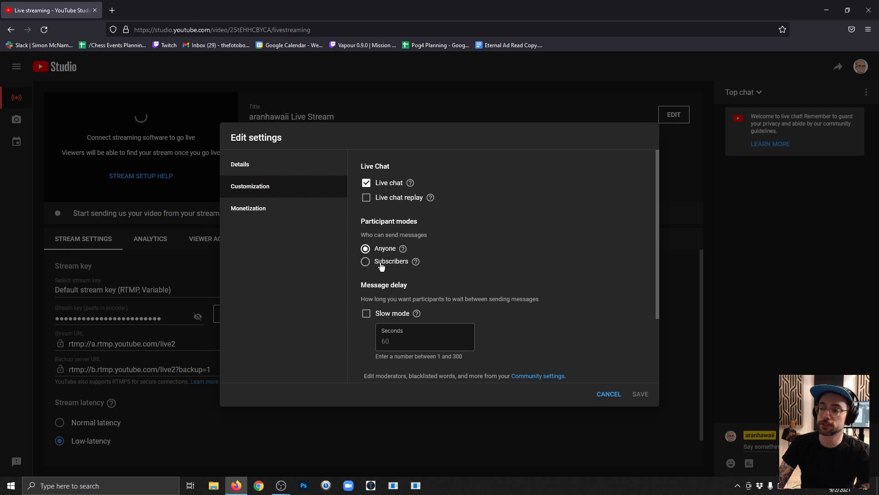
{"action": "left_click", "coordinate": [248, 208]}
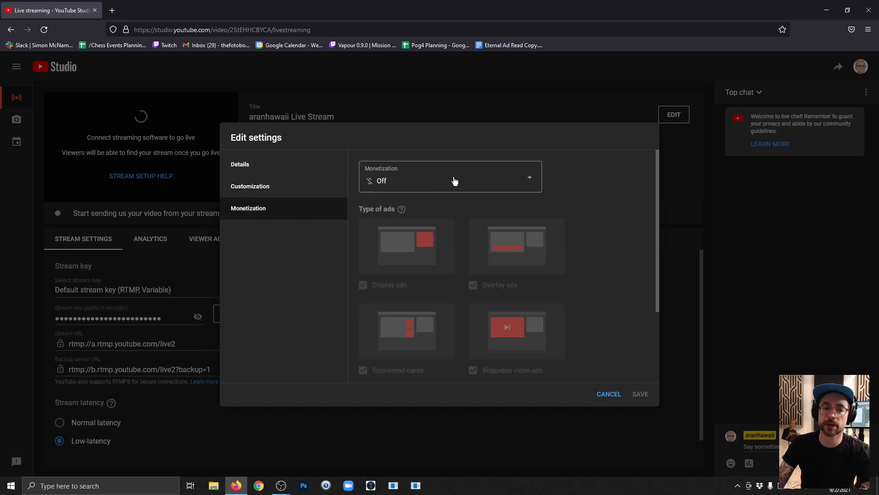
{"action": "mouse_move", "coordinate": [616, 196]}
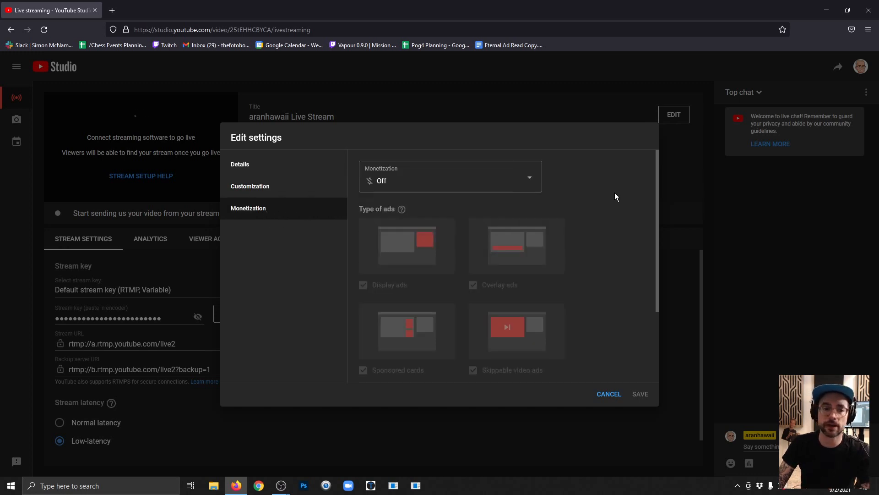
{"action": "left_click", "coordinate": [609, 393]}
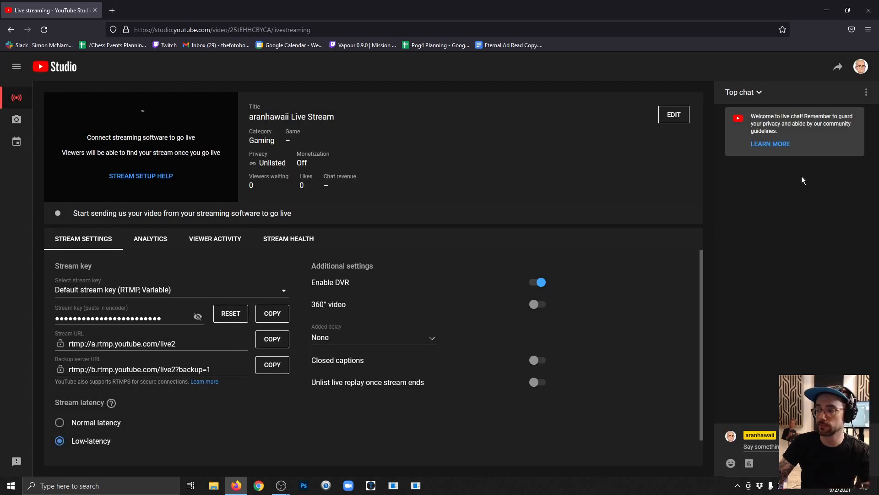
{"action": "mouse_move", "coordinate": [799, 185]}
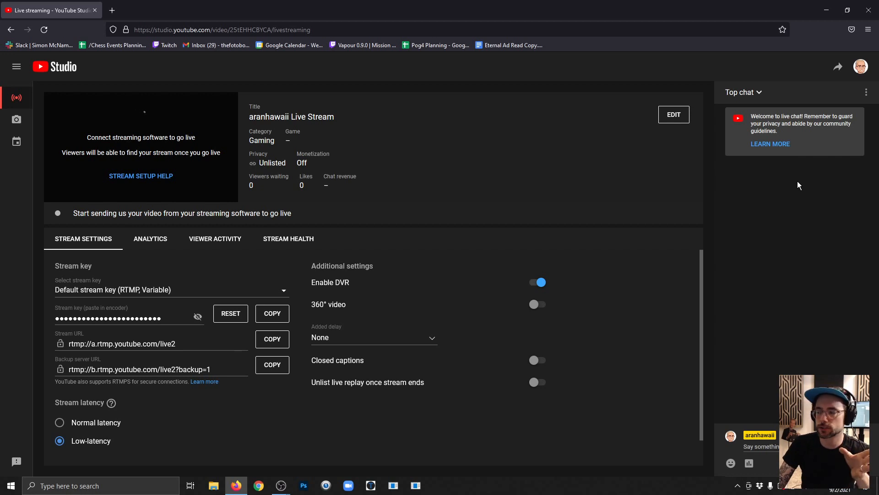
{"action": "mouse_move", "coordinate": [790, 204]}
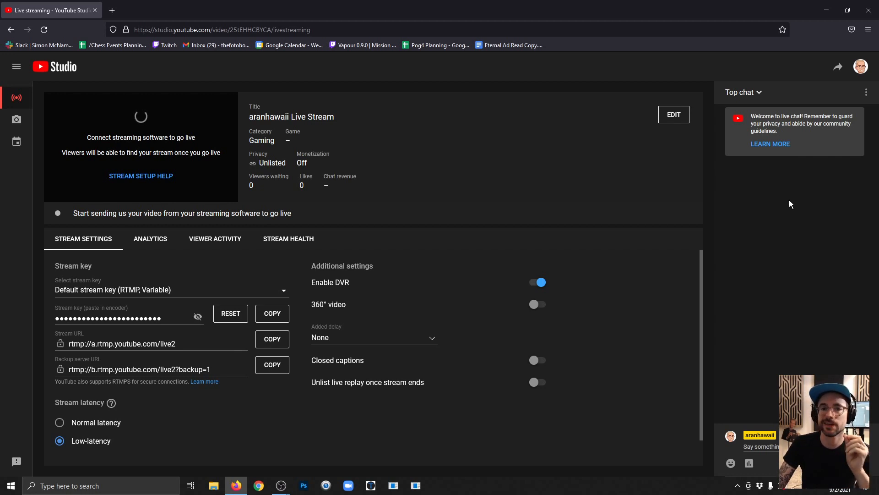
{"action": "mouse_move", "coordinate": [100, 297]}
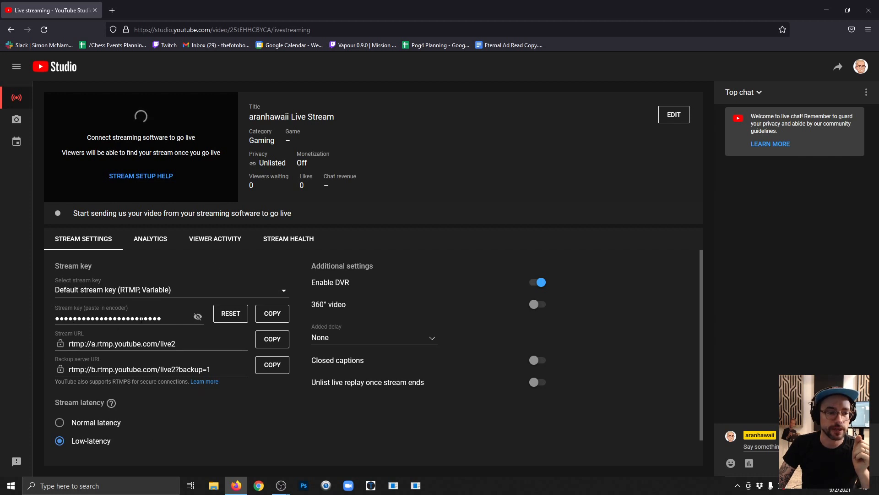
{"action": "left_click", "coordinate": [272, 314]}
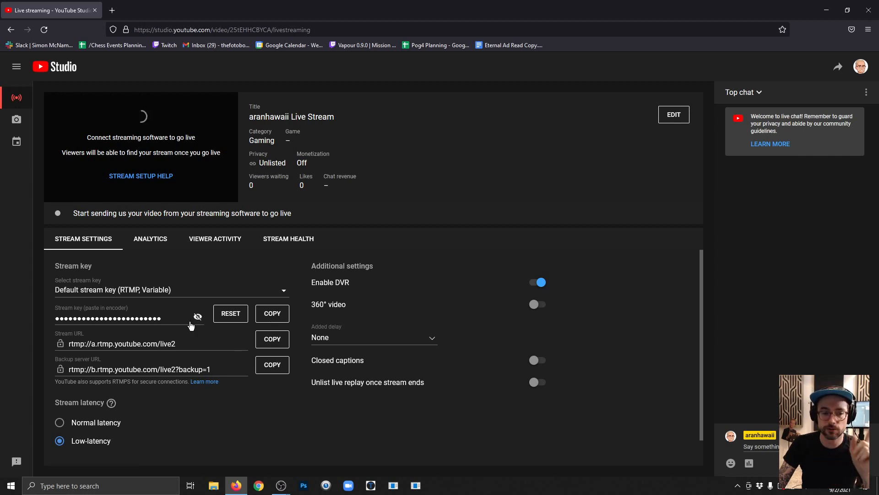
{"action": "mouse_move", "coordinate": [198, 316]}
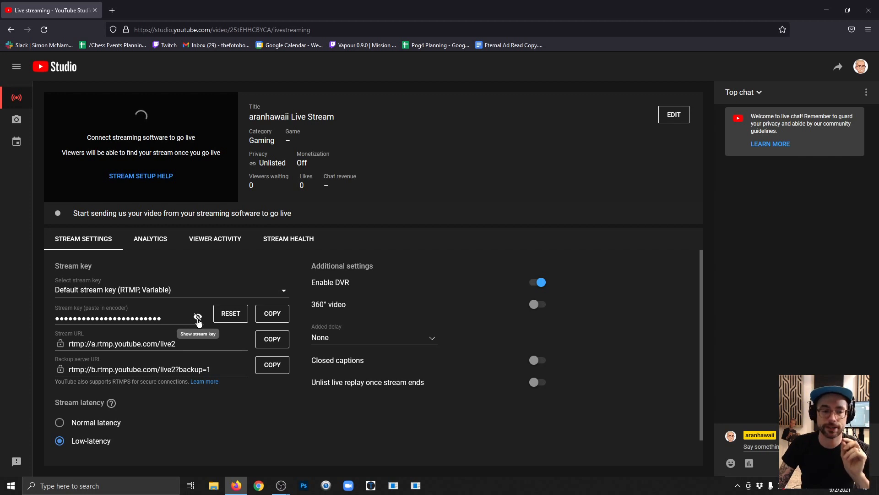
{"action": "mouse_move", "coordinate": [49, 323]}
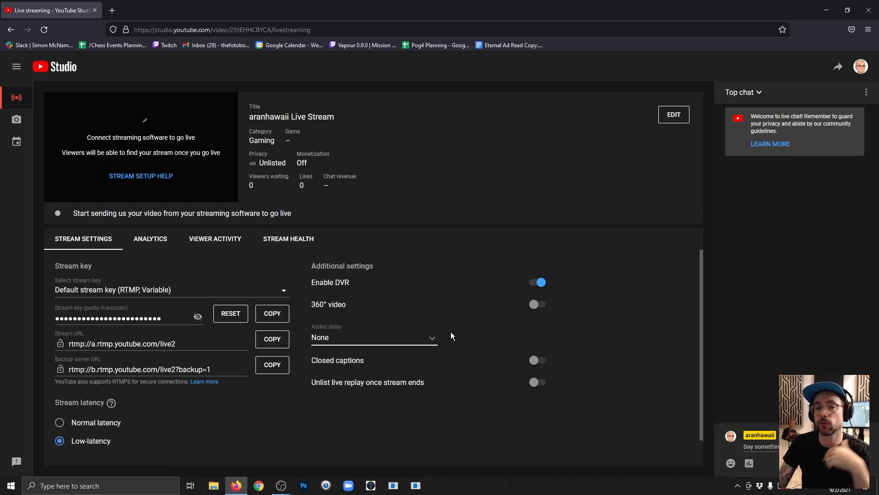
{"action": "mouse_move", "coordinate": [334, 332]}
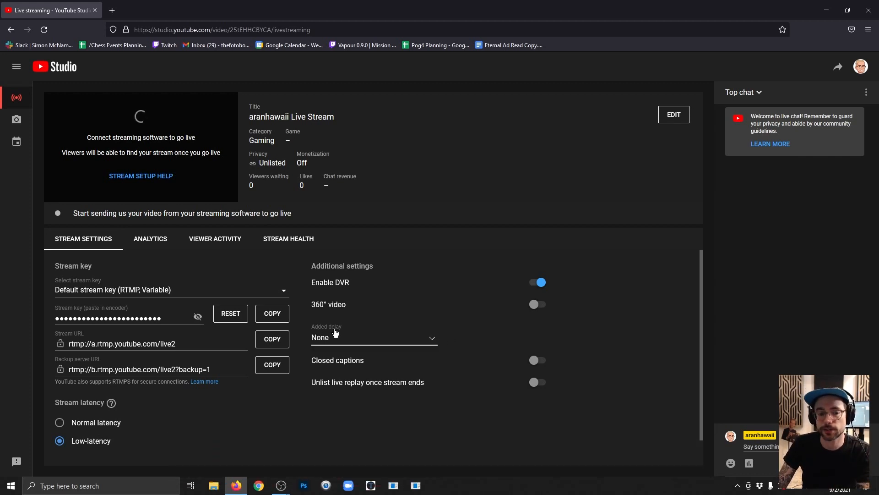
{"action": "left_click", "coordinate": [374, 337]}
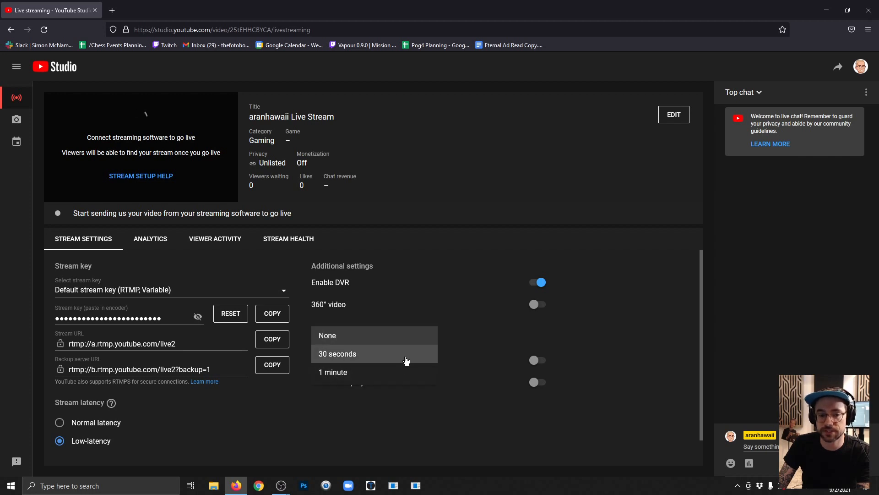
{"action": "left_click", "coordinate": [327, 335]}
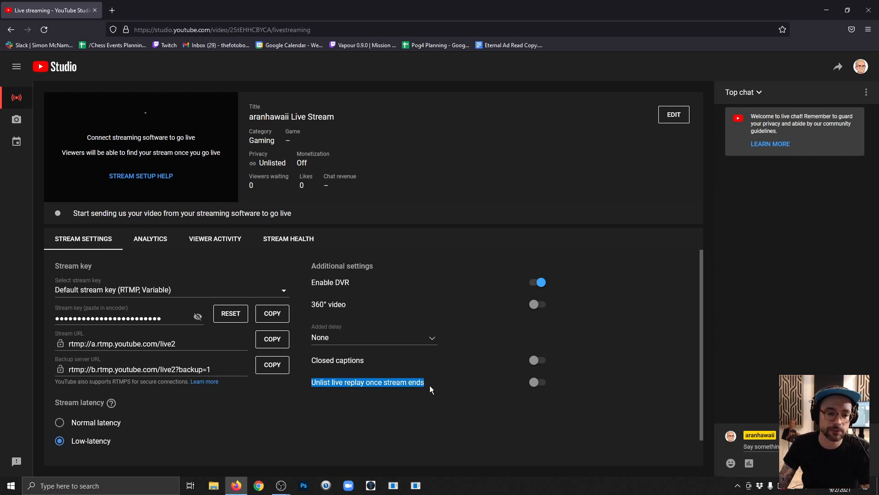
Step: Switch on 'Unlist live replay once stream ends' and copy the stream key
{"action": "left_click", "coordinate": [536, 382]}
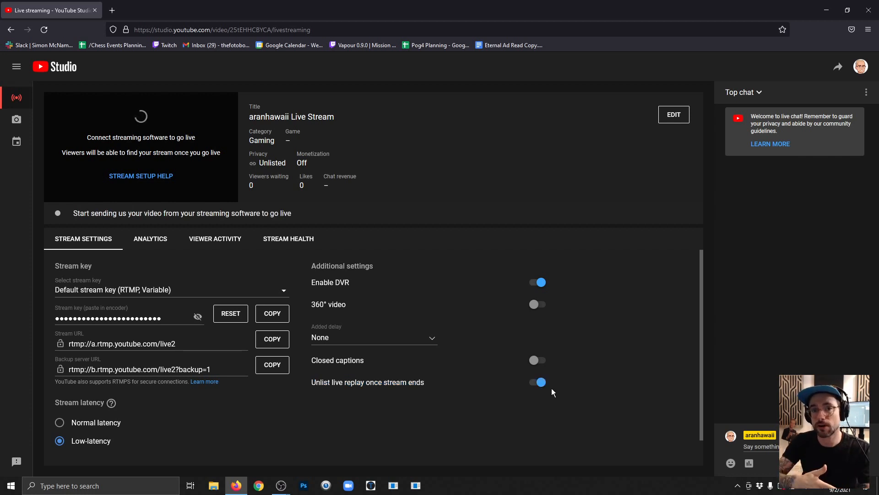
{"action": "mouse_move", "coordinate": [438, 221]}
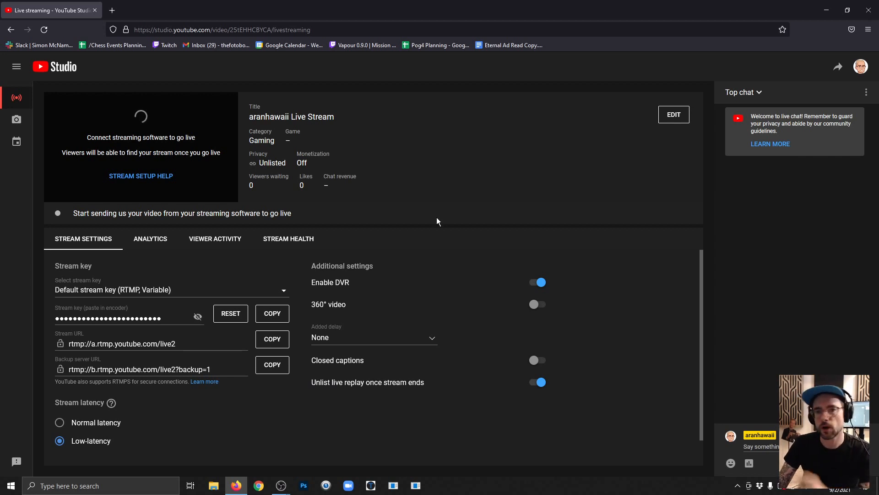
{"action": "mouse_move", "coordinate": [431, 223]}
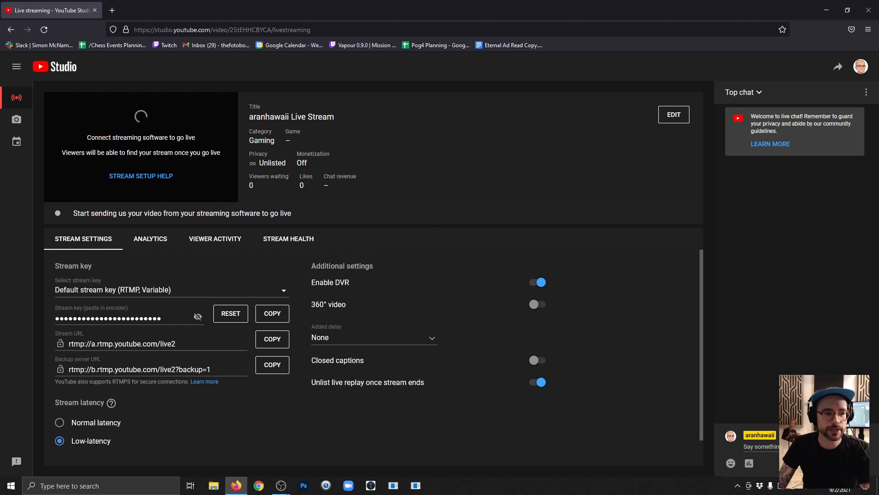
{"action": "left_click", "coordinate": [271, 313]}
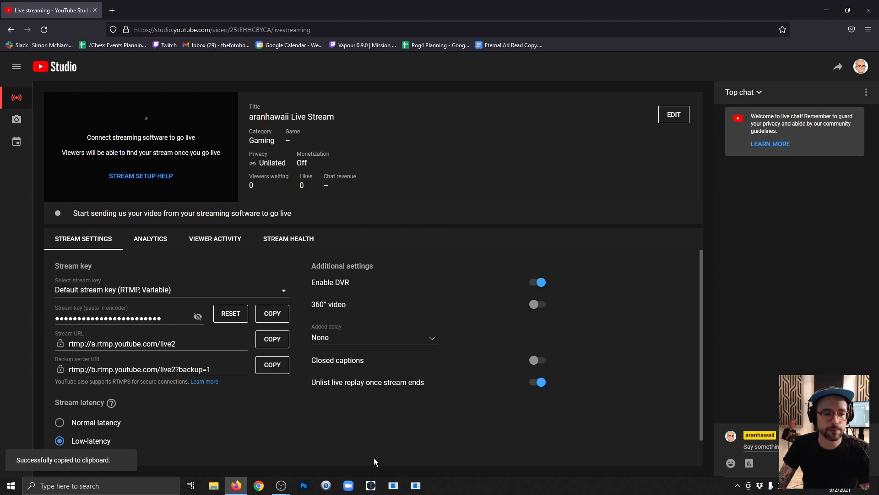
{"action": "mouse_move", "coordinate": [281, 485]}
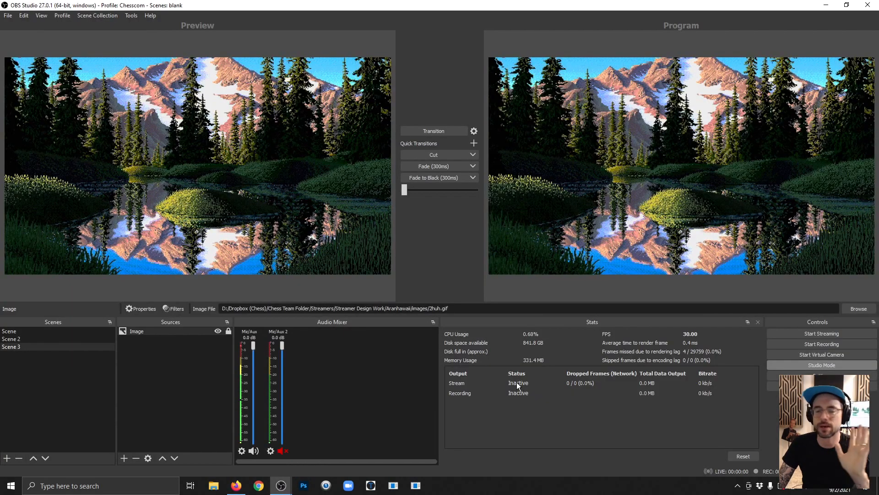
{"action": "mouse_move", "coordinate": [731, 392]}
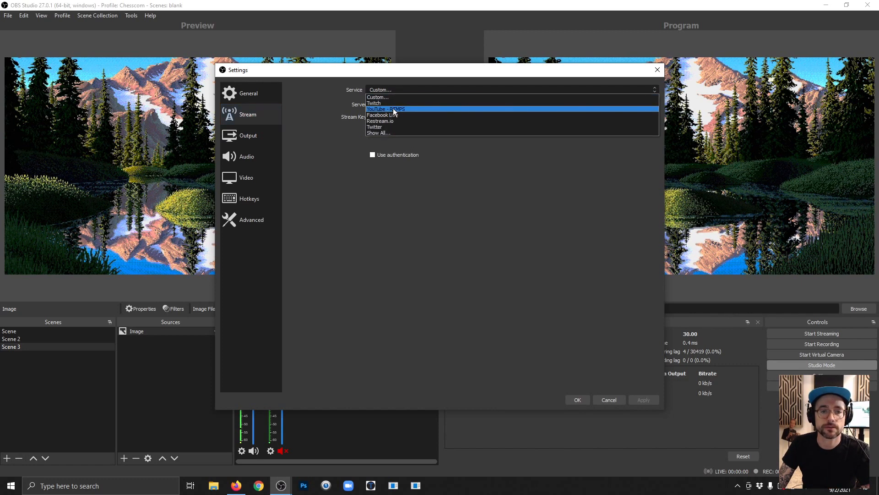
Step: Set OBS to stream to YouTube - RTMPS, save, and start streaming with confirmation
{"action": "left_click", "coordinate": [385, 109]}
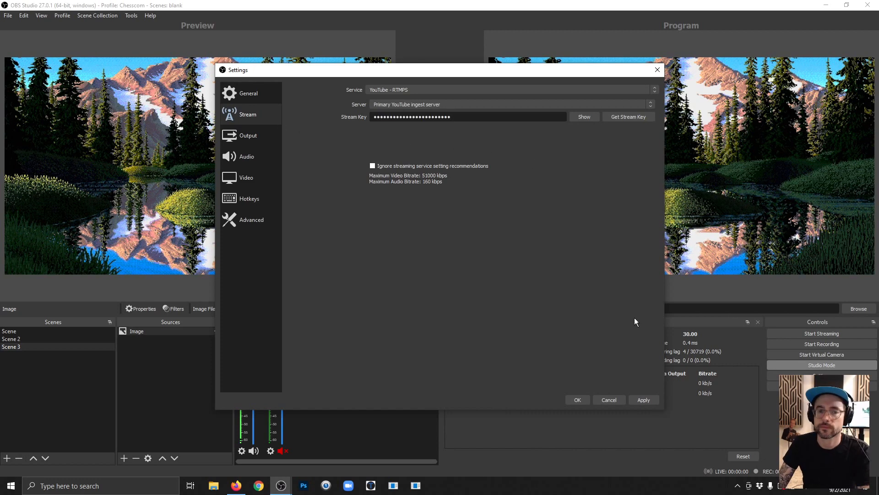
{"action": "left_click", "coordinate": [577, 400]}
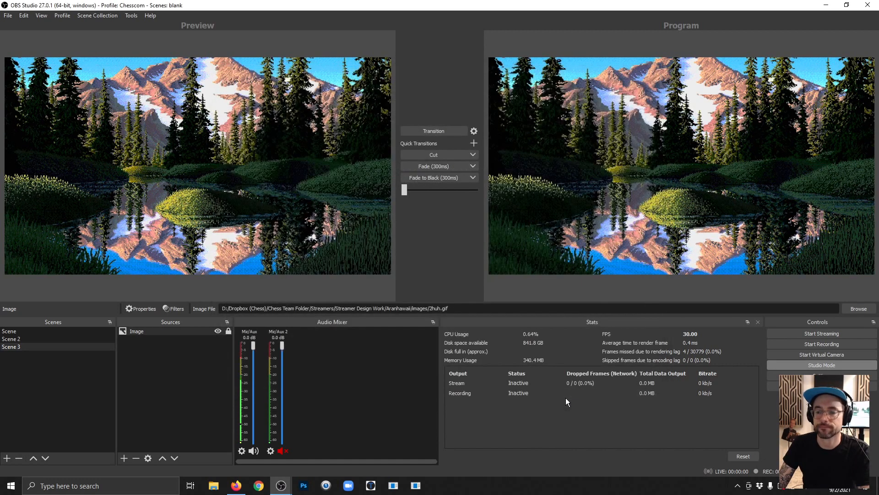
{"action": "left_click", "coordinate": [821, 334]}
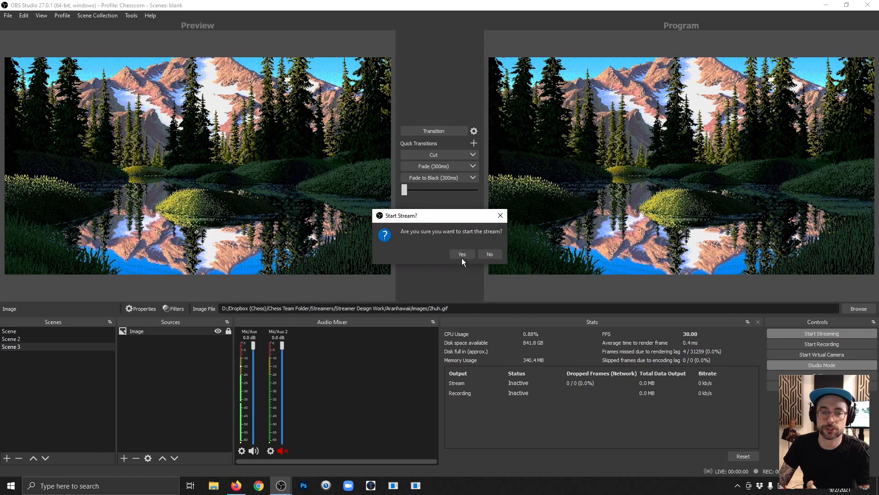
{"action": "left_click", "coordinate": [462, 254]}
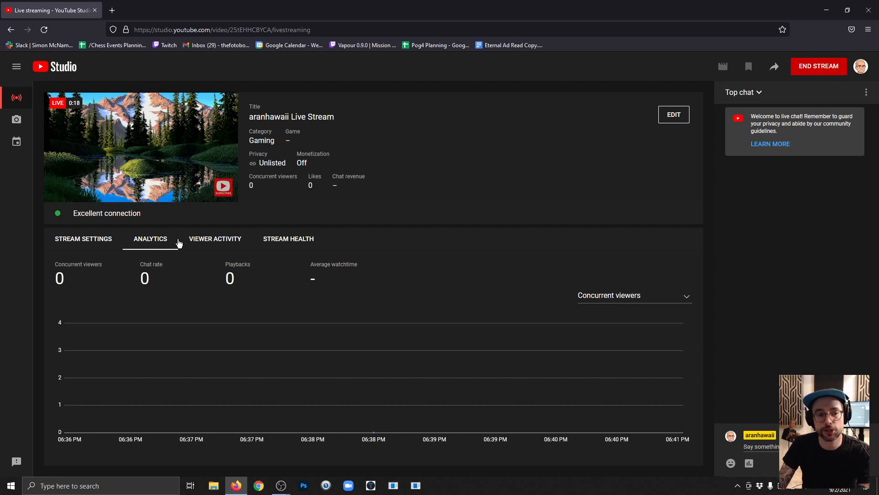
Step: Check Viewer activity and Stream health, which reports an excellent, healthy stream
{"action": "left_click", "coordinate": [214, 238]}
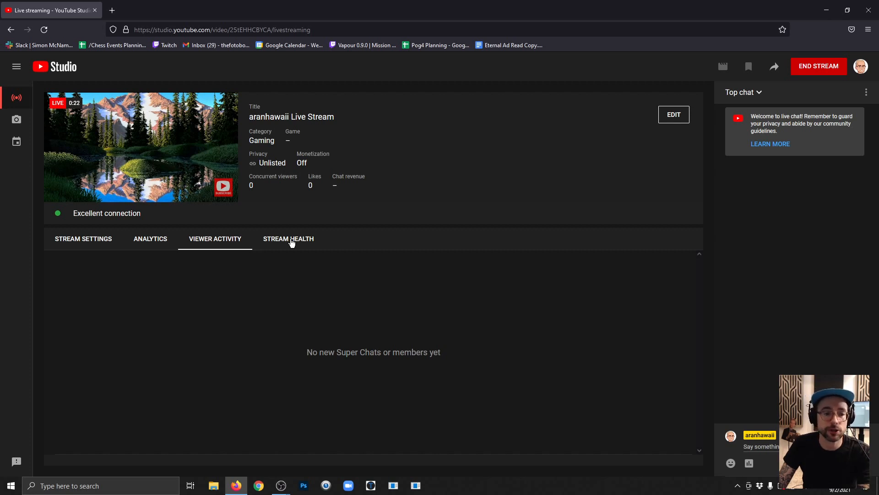
{"action": "left_click", "coordinate": [288, 239]}
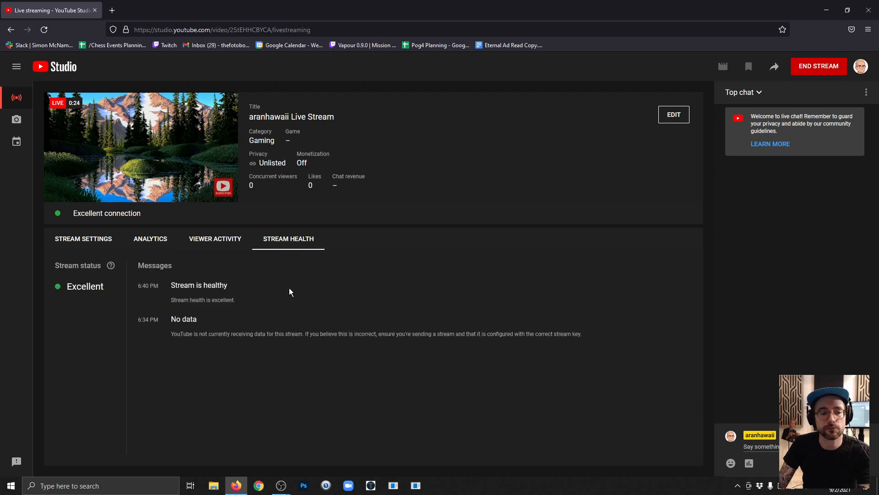
{"action": "mouse_move", "coordinate": [307, 333]}
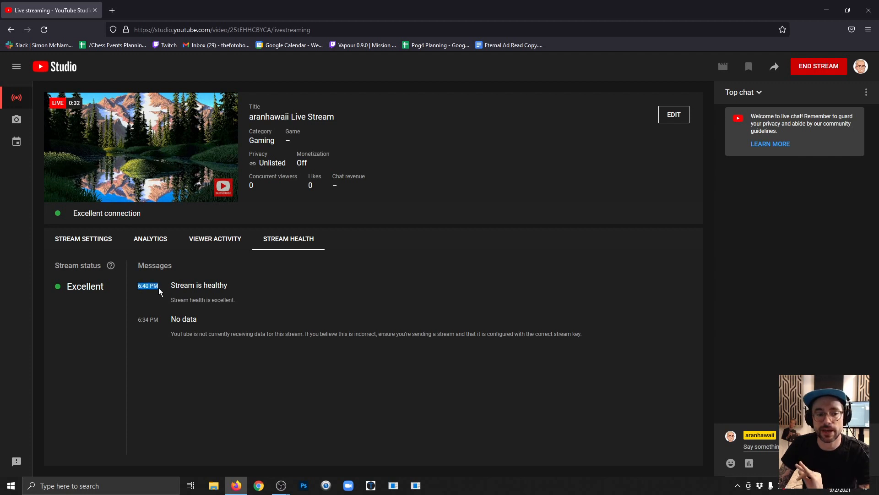
{"action": "mouse_move", "coordinate": [396, 319]}
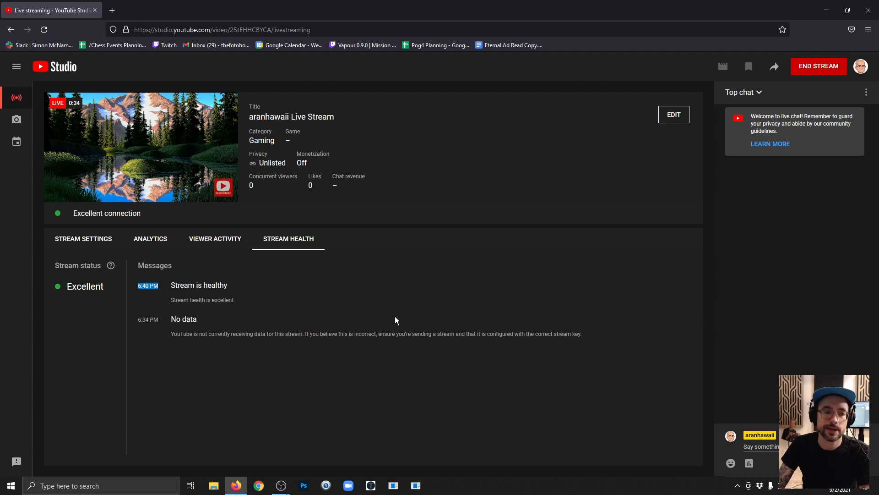
{"action": "mouse_move", "coordinate": [420, 322]}
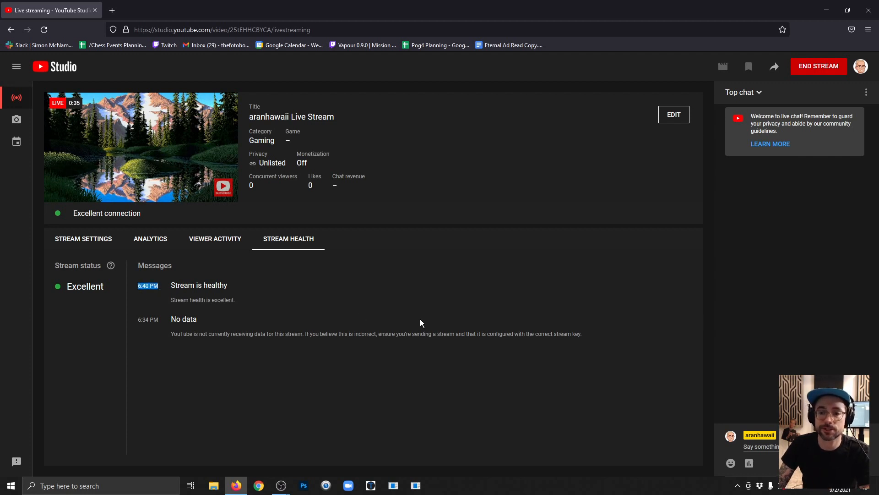
Step: End the stream, confirm END, and dismiss the summary to reach the dashboard
{"action": "left_click", "coordinate": [818, 66]}
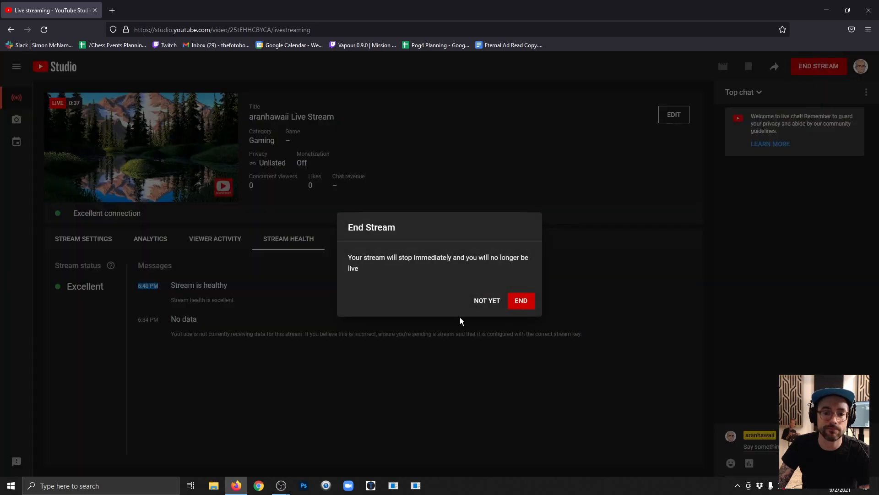
{"action": "left_click", "coordinate": [521, 300]}
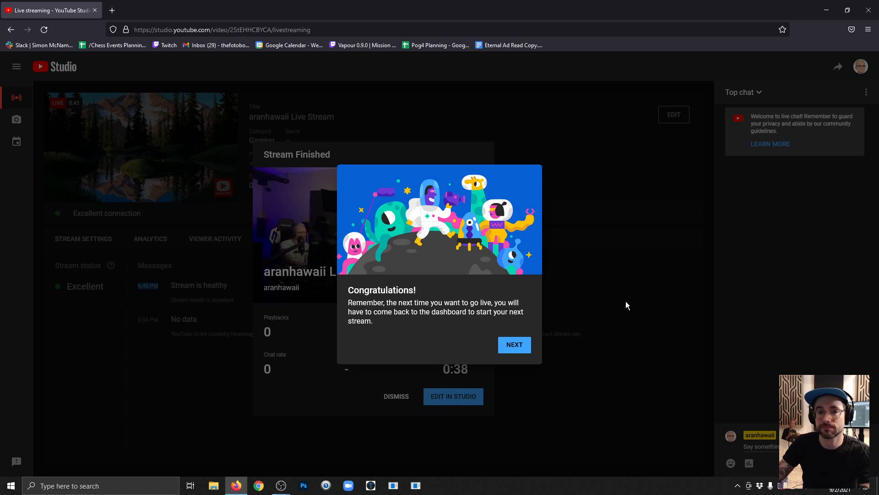
{"action": "left_click", "coordinate": [513, 345]}
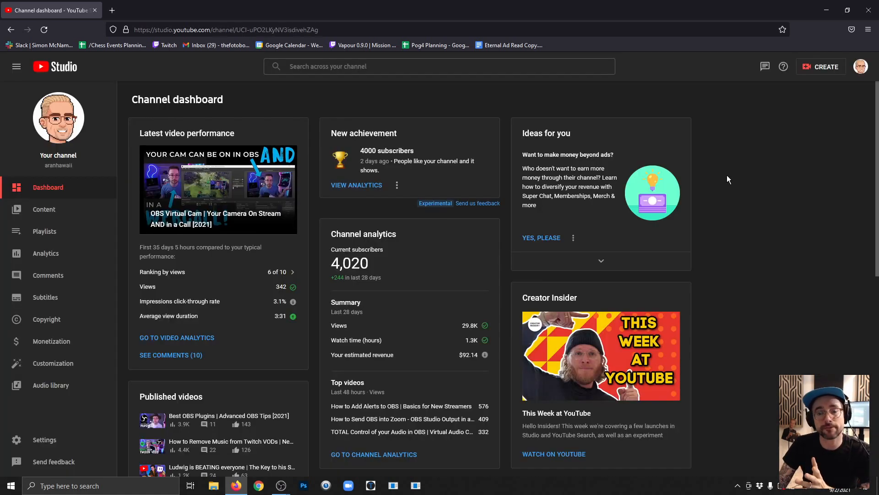
{"action": "mouse_move", "coordinate": [663, 183]}
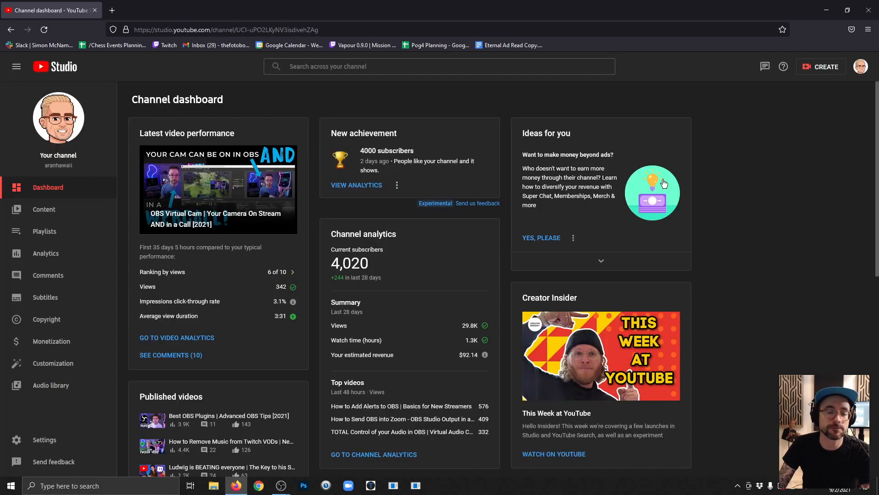
{"action": "mouse_move", "coordinate": [44, 216]}
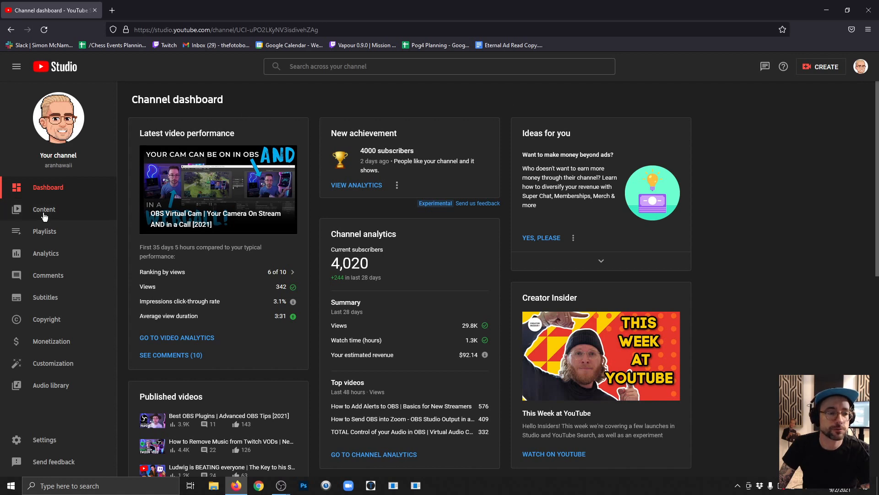
Step: Show Content > Live, listing the unlisted replay dated Sep 2, 2021
{"action": "left_click", "coordinate": [44, 209]}
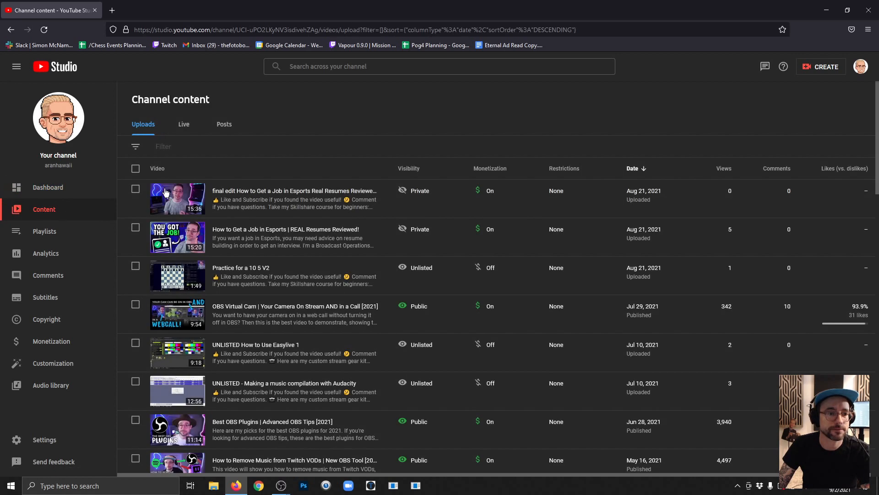
{"action": "left_click", "coordinate": [183, 124]}
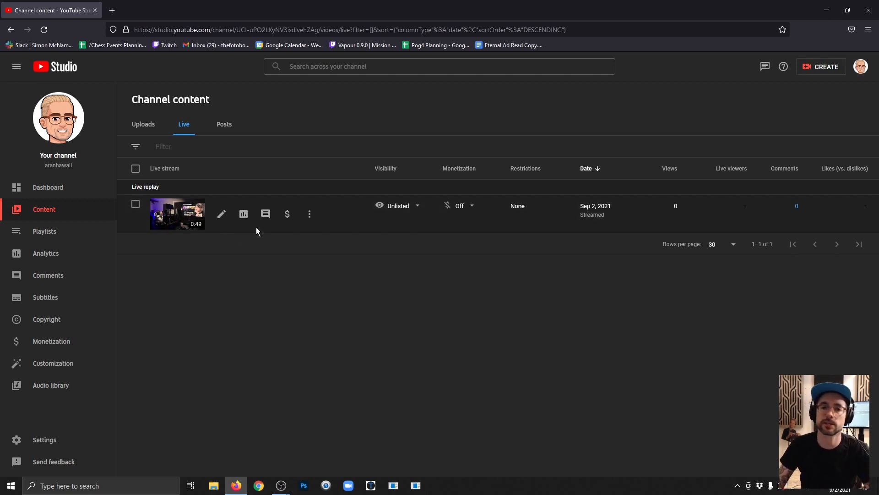
{"action": "mouse_move", "coordinate": [413, 308]}
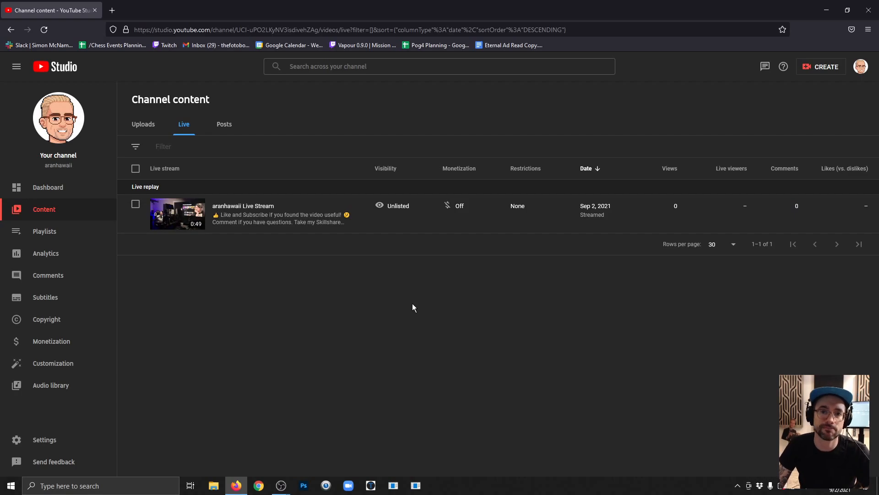